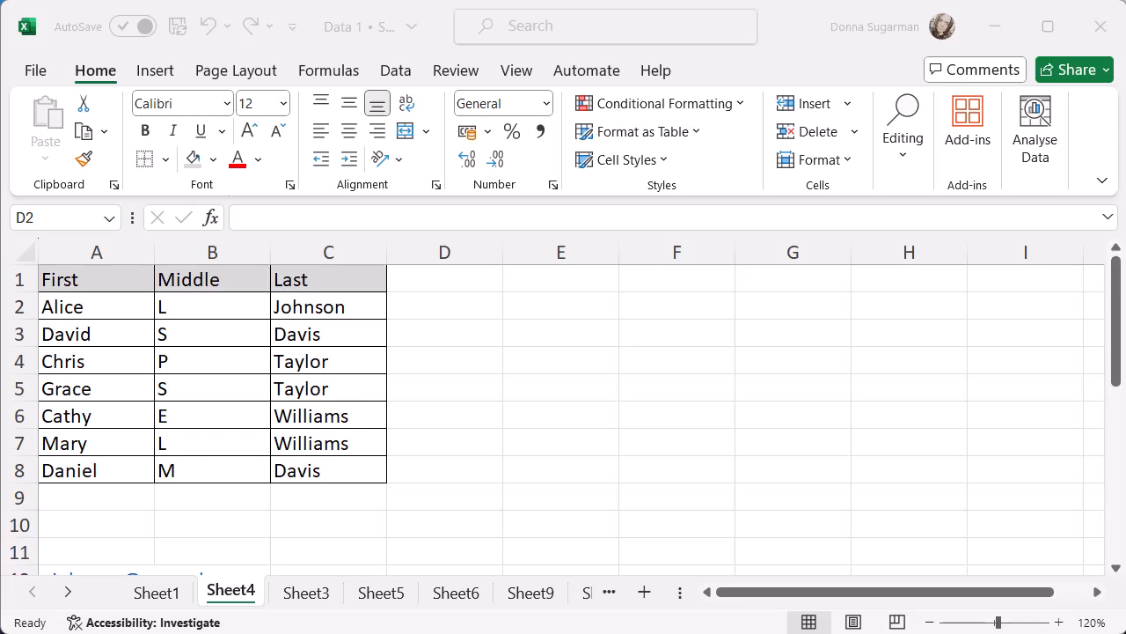
{"action": "mouse_move", "coordinate": [278, 185]}
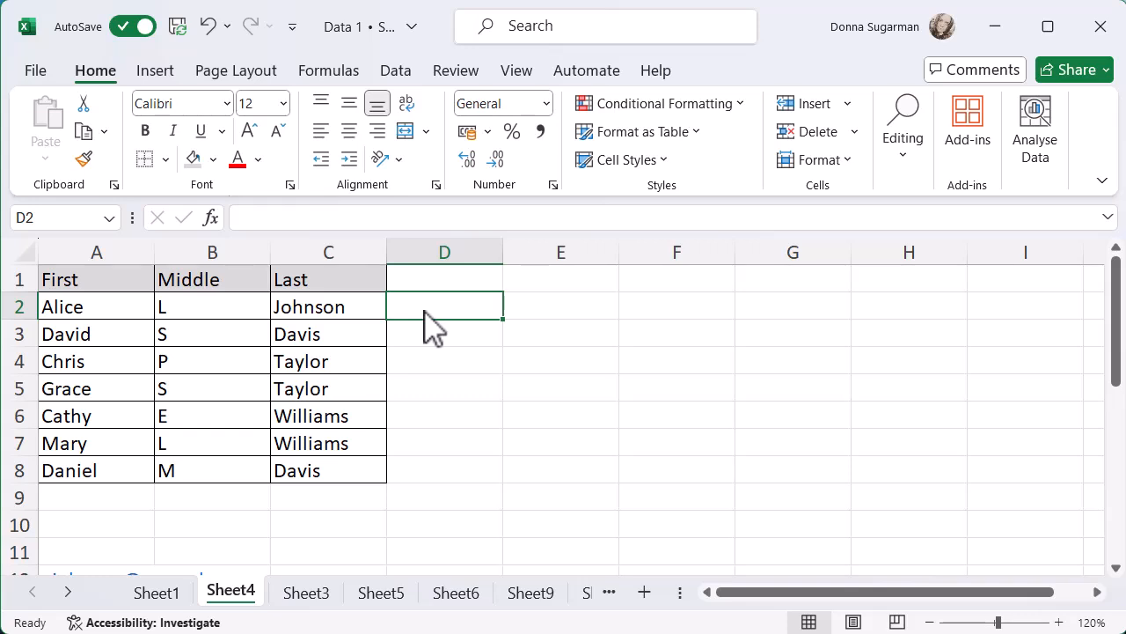
Begin the formula in D2 with =textjoin to invoke the TEXTJOIN function
{"action": "type", "text": "="}
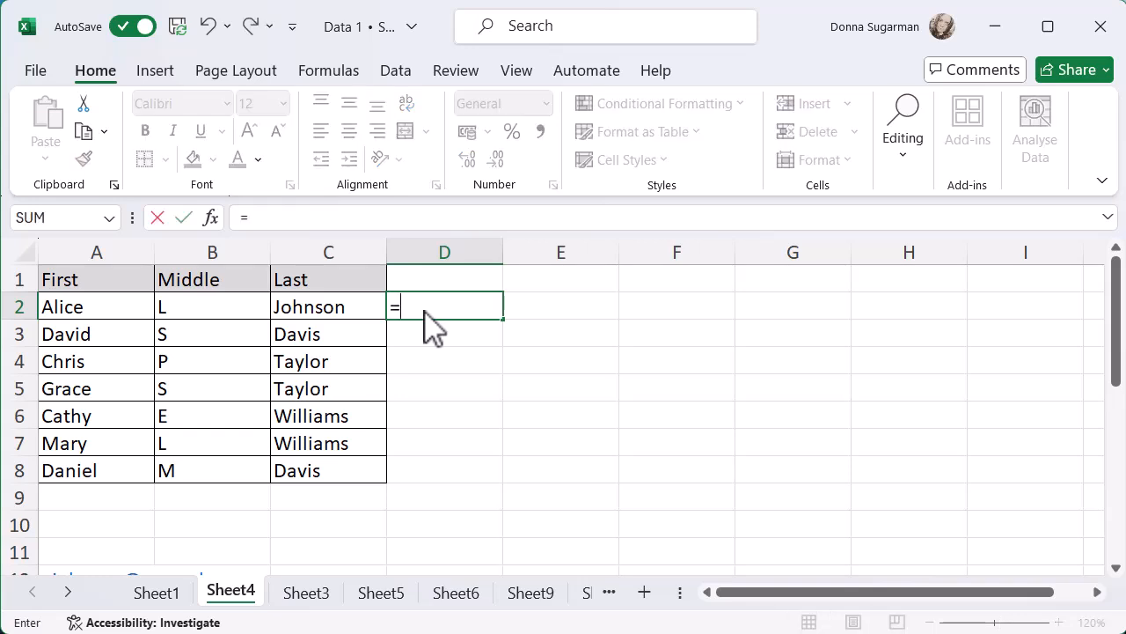
{"action": "type", "text": "t"}
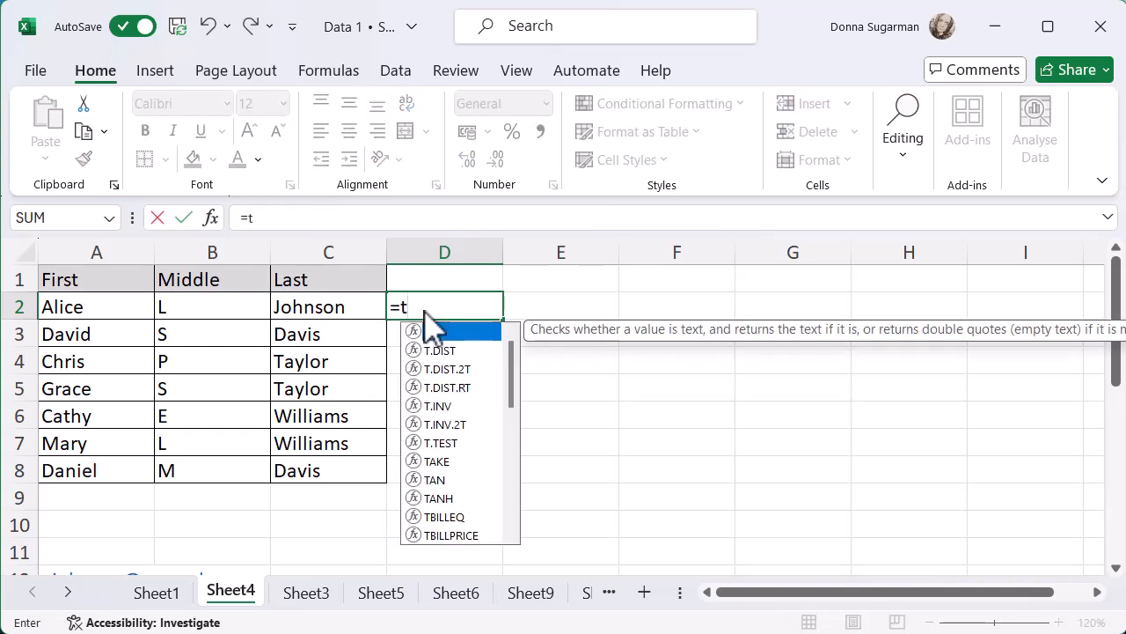
{"action": "type", "text": "ext"}
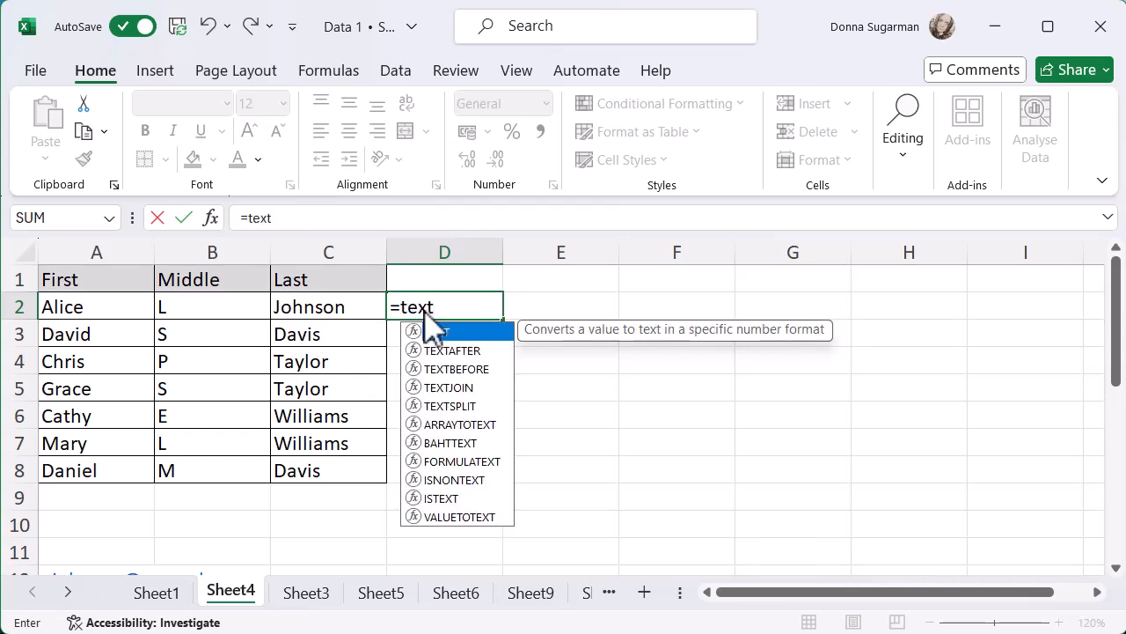
{"action": "type", "text": "join"}
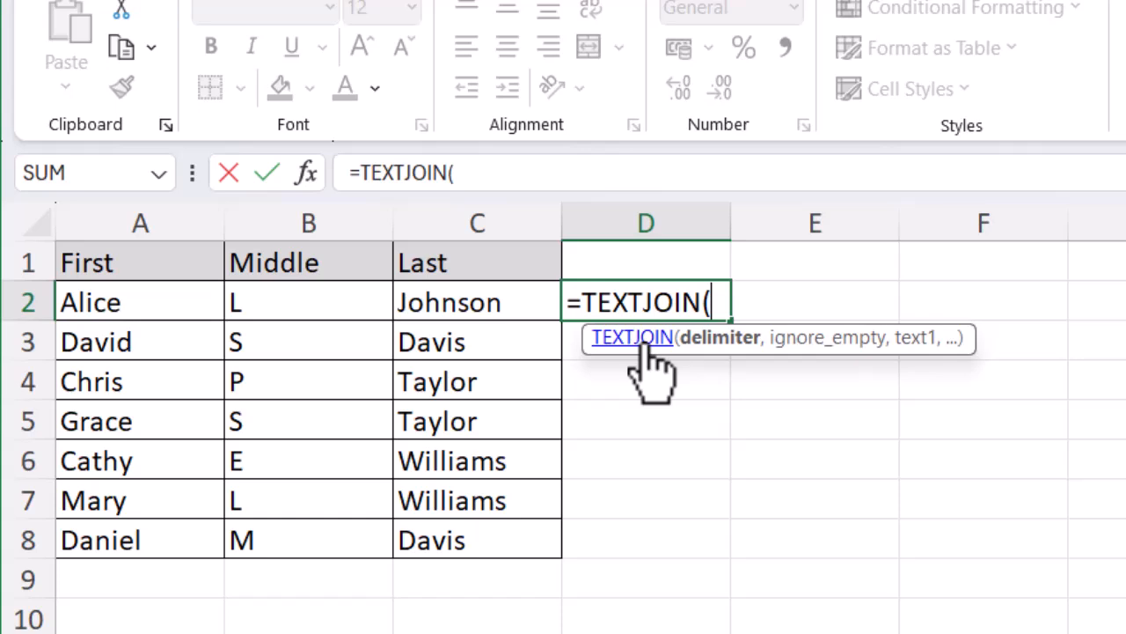
Enter a quoted space " " as the TEXTJOIN delimiter argument
{"action": "type", "text": "\""}
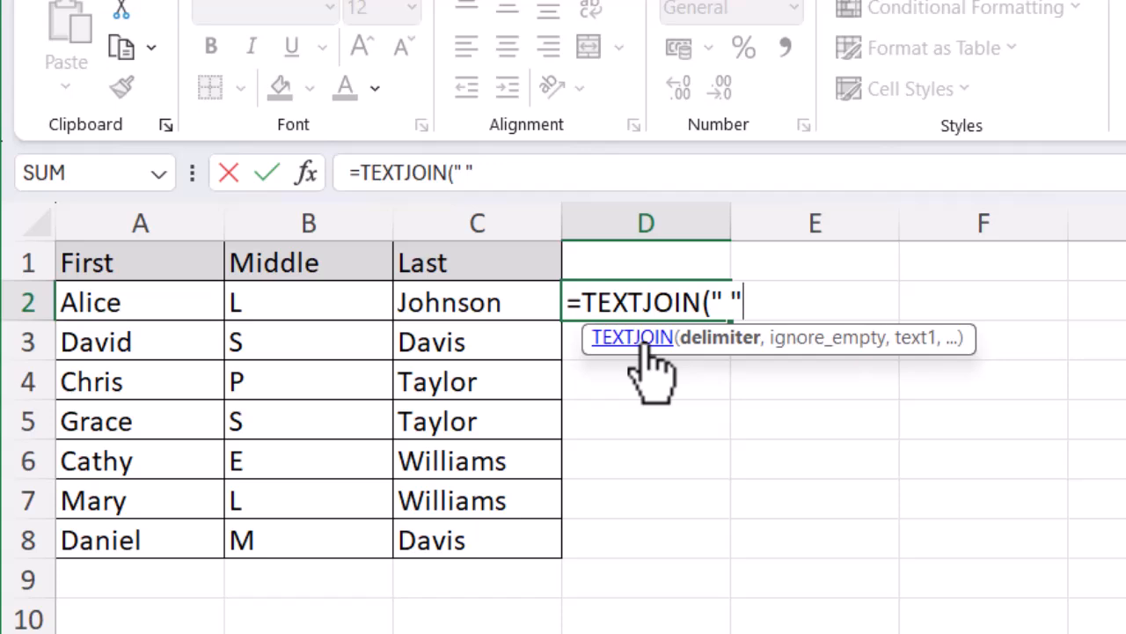
Add a comma and TRUE as the ignore_empty argument
{"action": "type", "text": ",TRUE"}
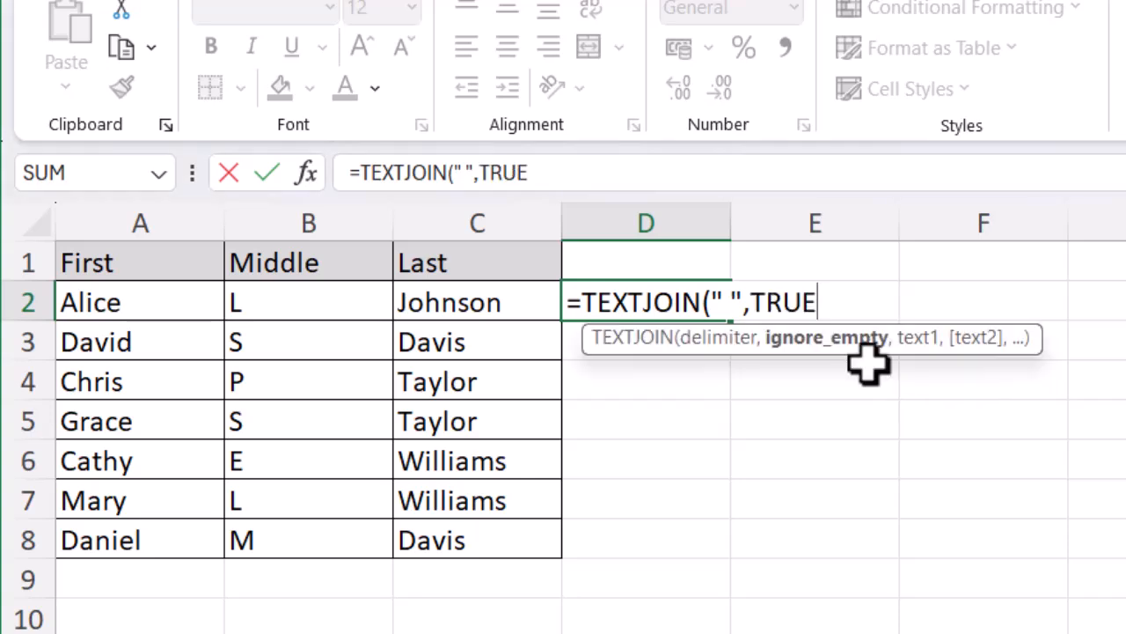
Add a comma after TRUE to open the text range argument for A2:C2
{"action": "type", "text": ","}
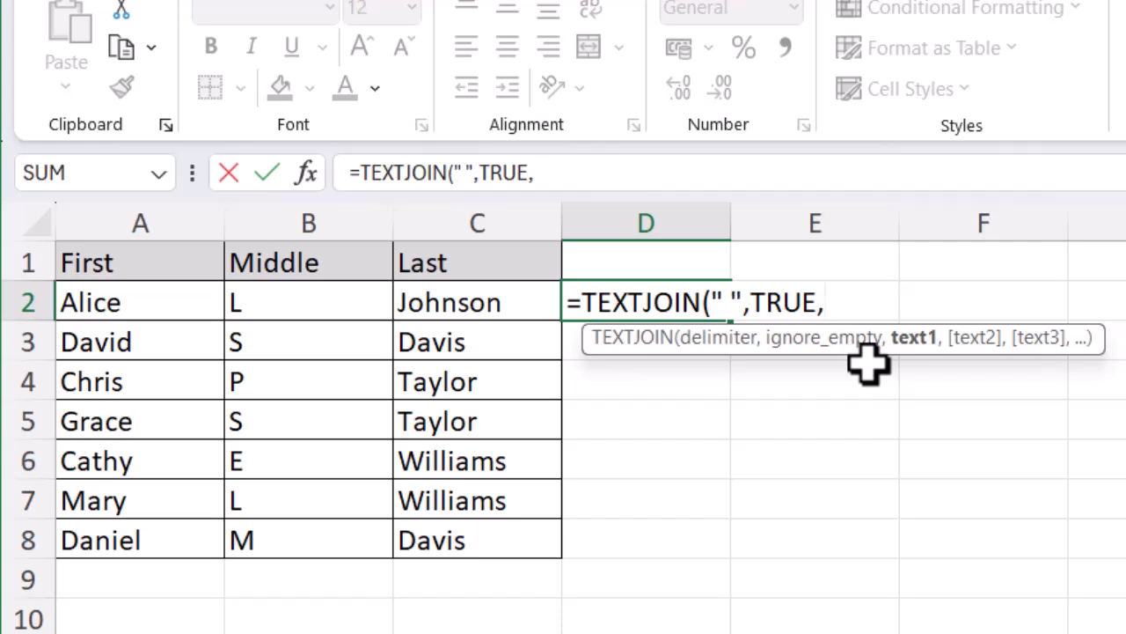
{"action": "mouse_move", "coordinate": [157, 302]}
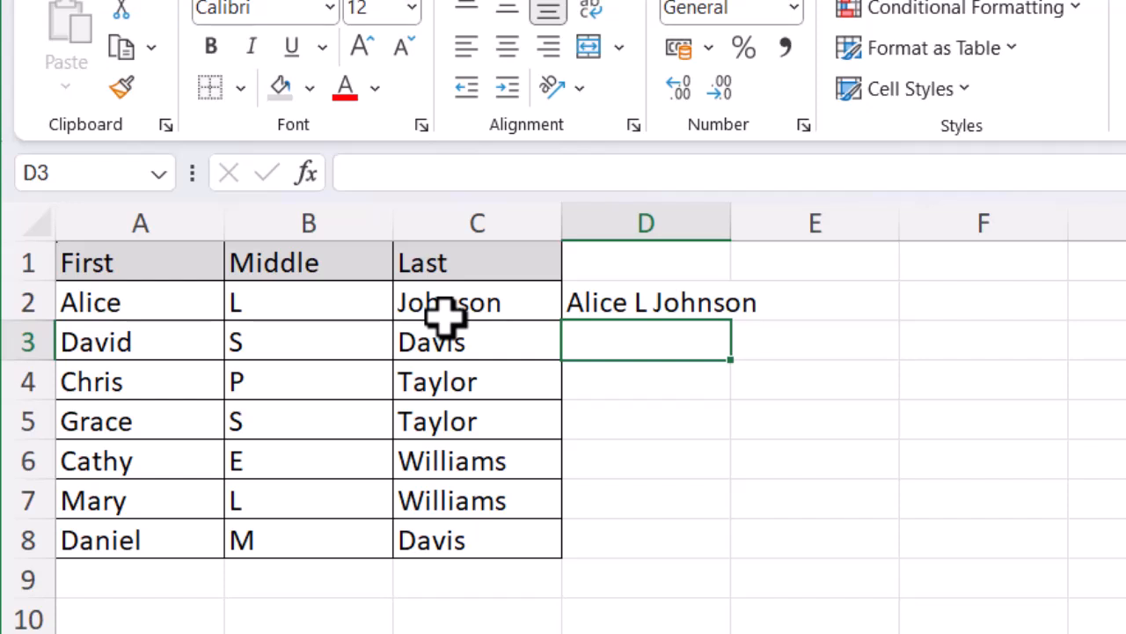
{"action": "left_click", "coordinate": [646, 303]}
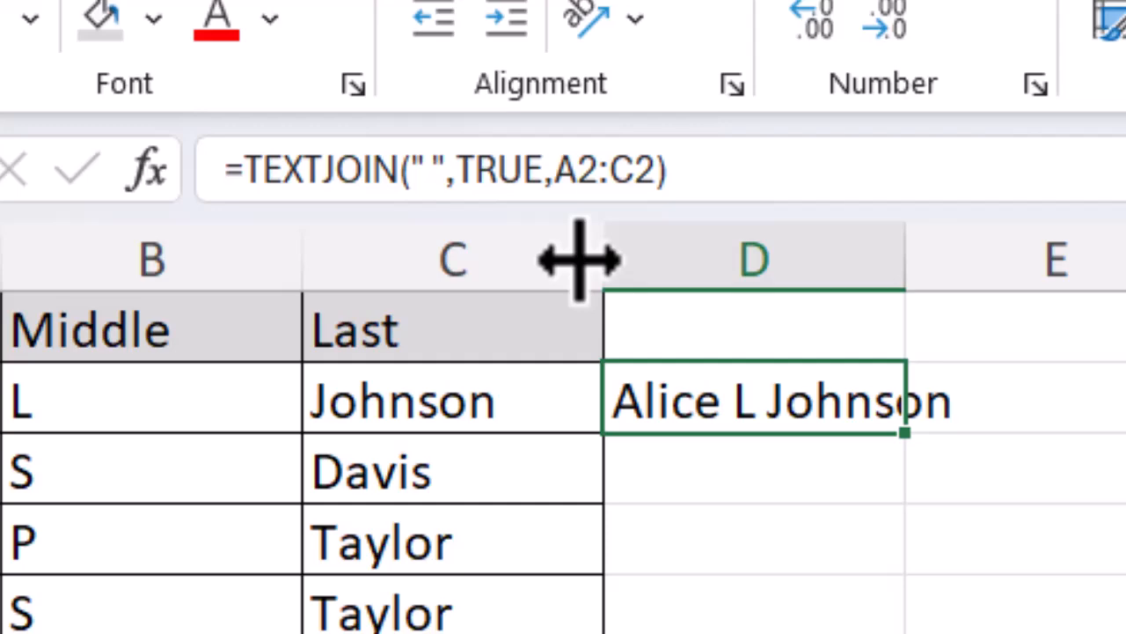
{"action": "mouse_move", "coordinate": [912, 449]}
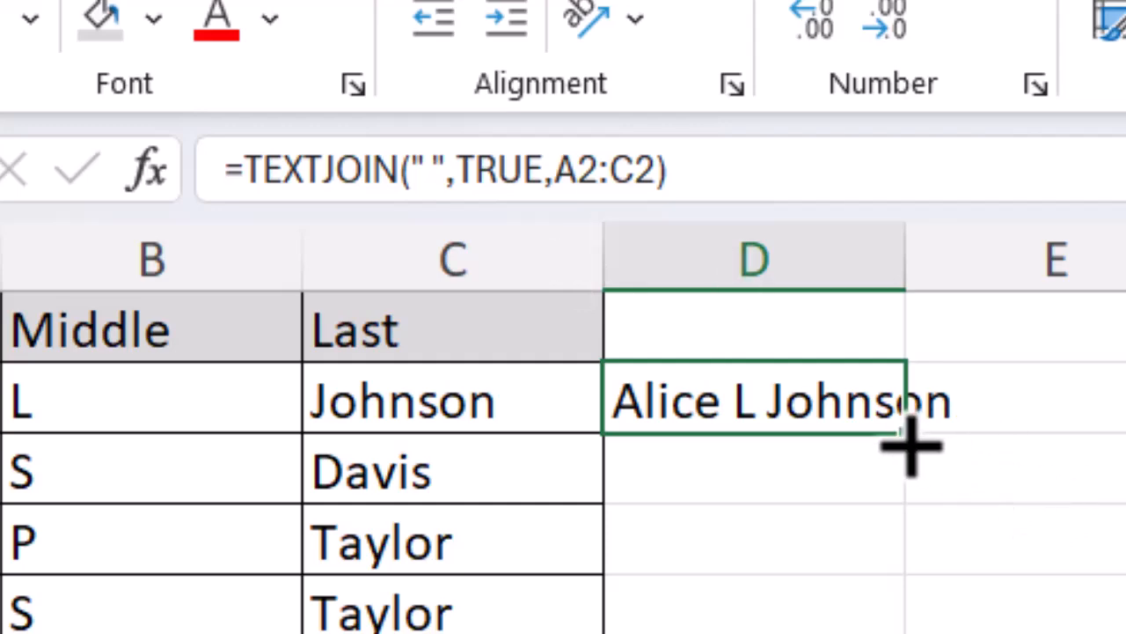